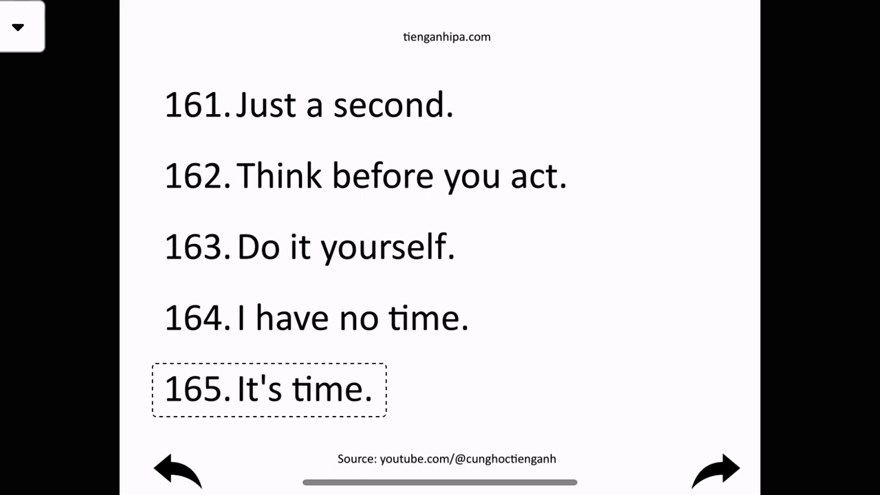
Advance the player past phrases 161–165 to the slide of phrases 166–170.
click(715, 469)
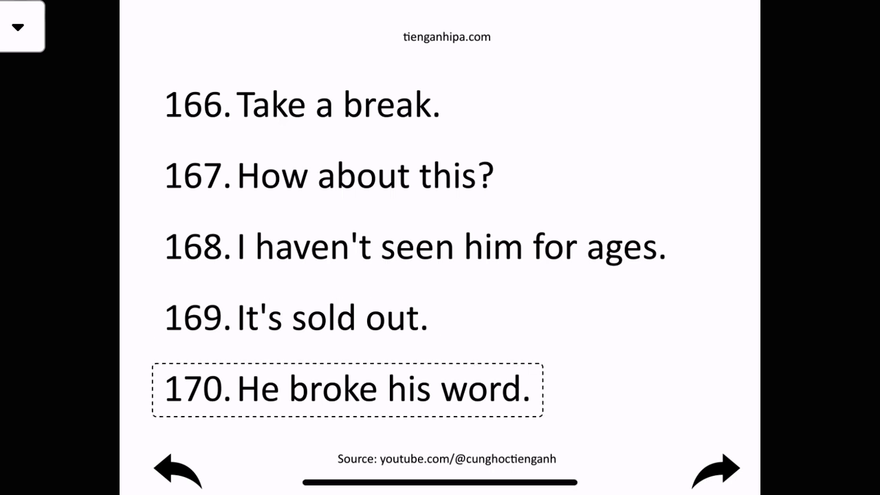
click(714, 469)
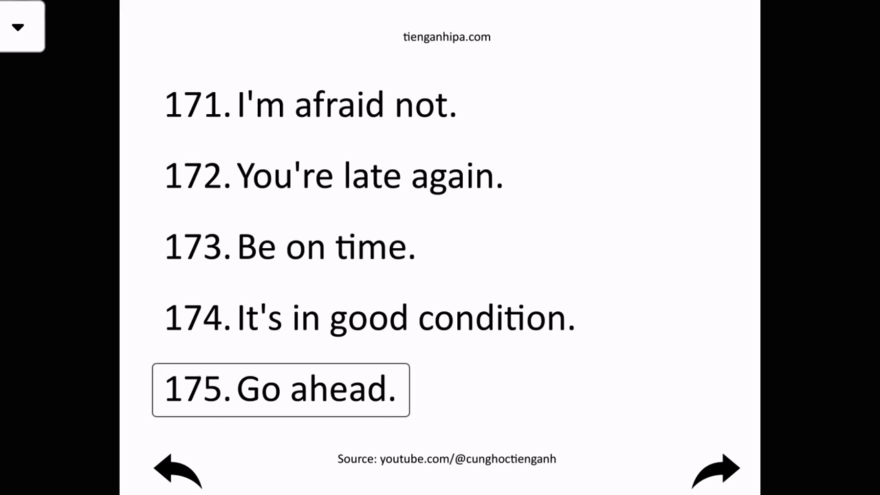
Step forward through the 171–175 and 176–180 slides to phrases 181–185.
click(715, 469)
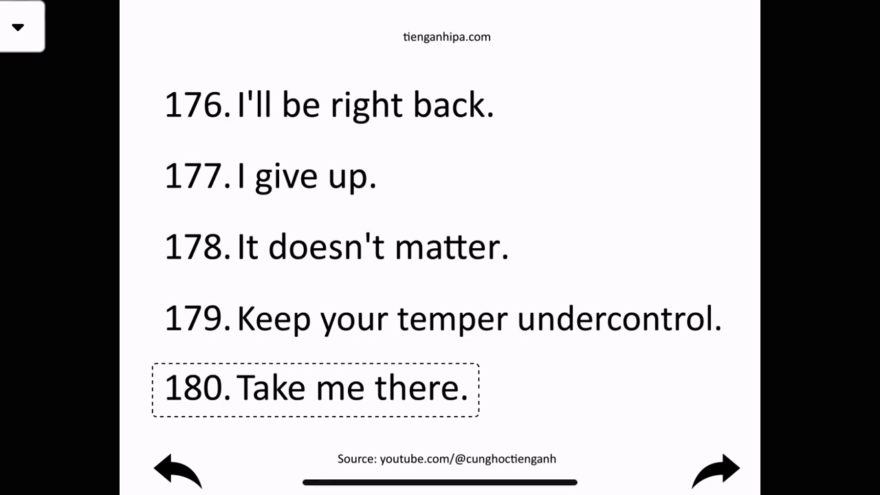
click(716, 469)
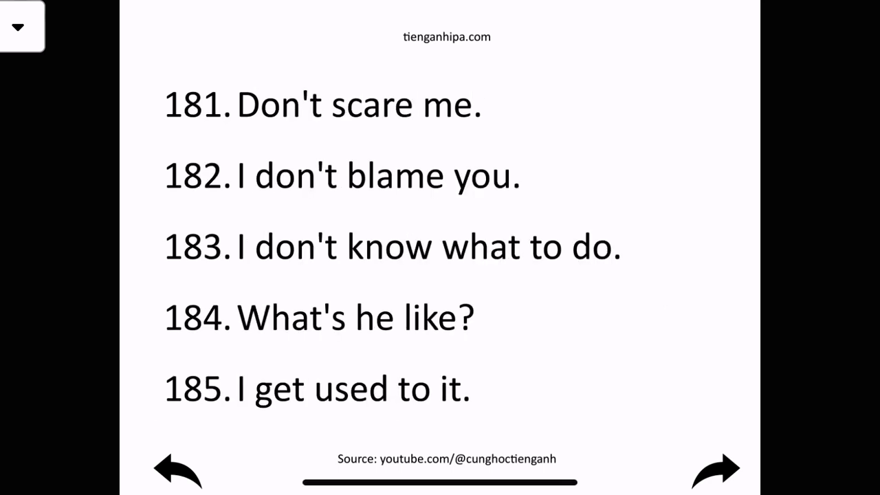
Play phrases 182, 184 and 185, then skip forward to phrases 191–195.
click(322, 105)
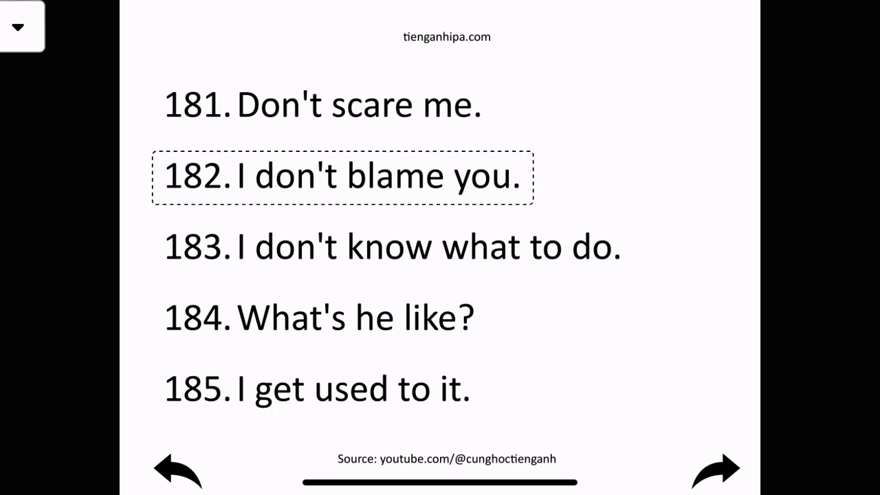
click(715, 470)
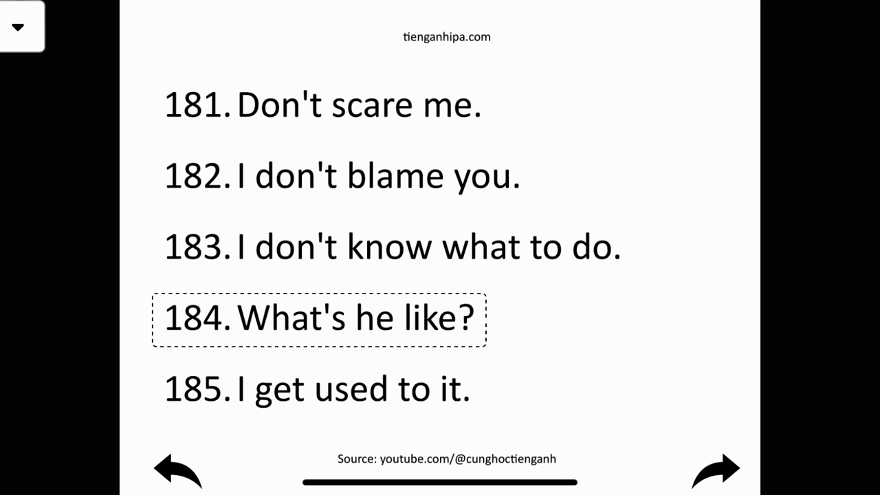
click(716, 470)
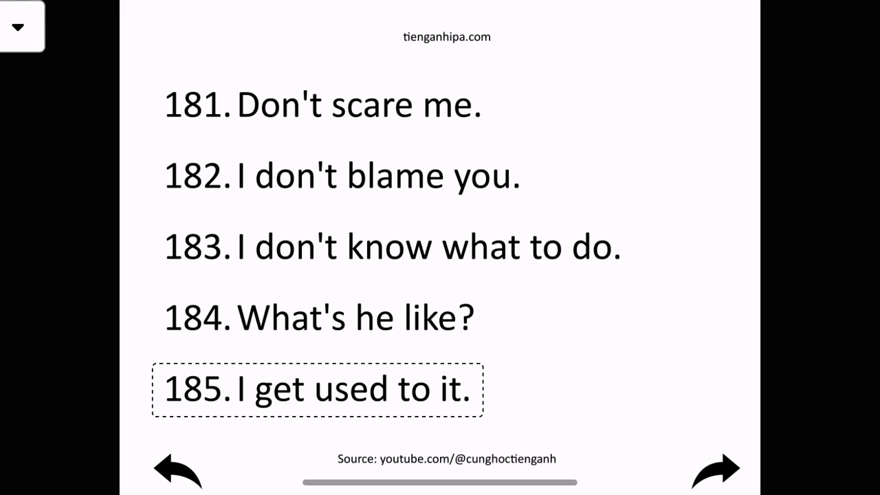
click(715, 470)
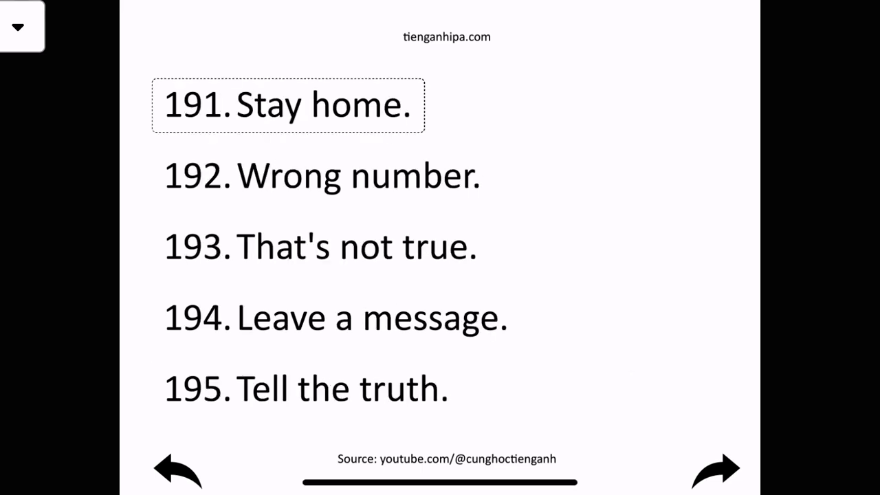
Open the phrases 196–200 slide and let phrases 198 and 199 play.
click(715, 469)
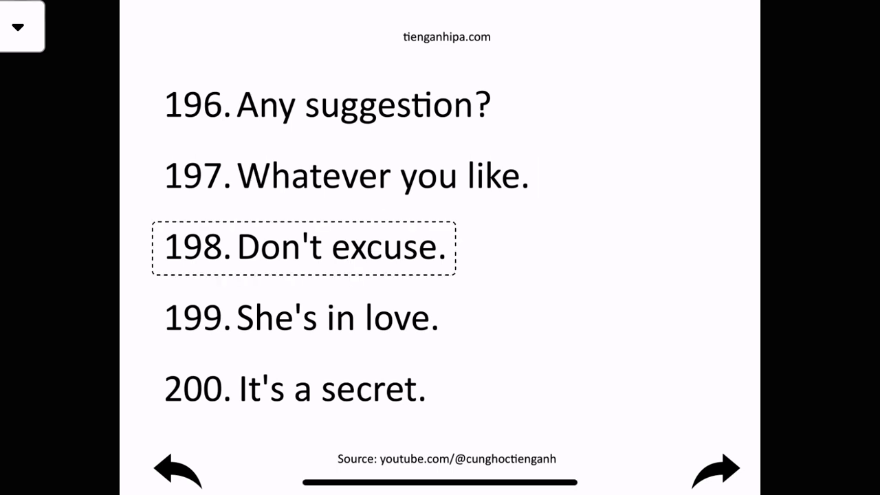
click(715, 469)
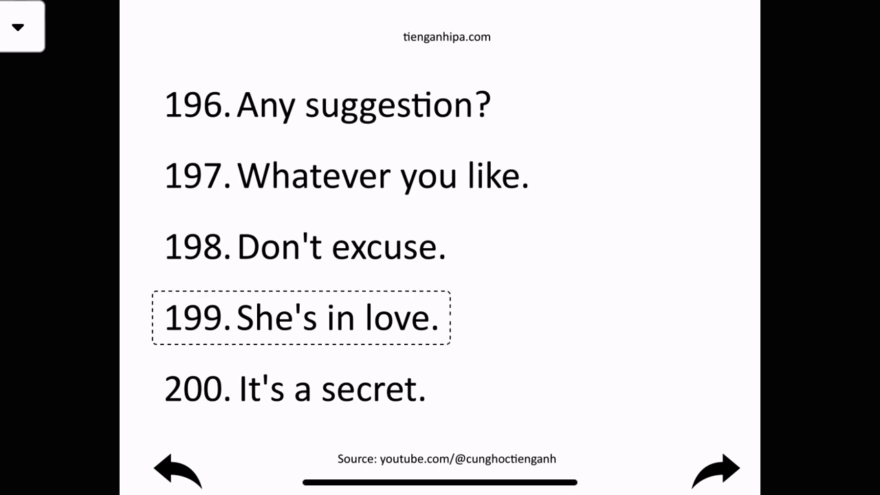